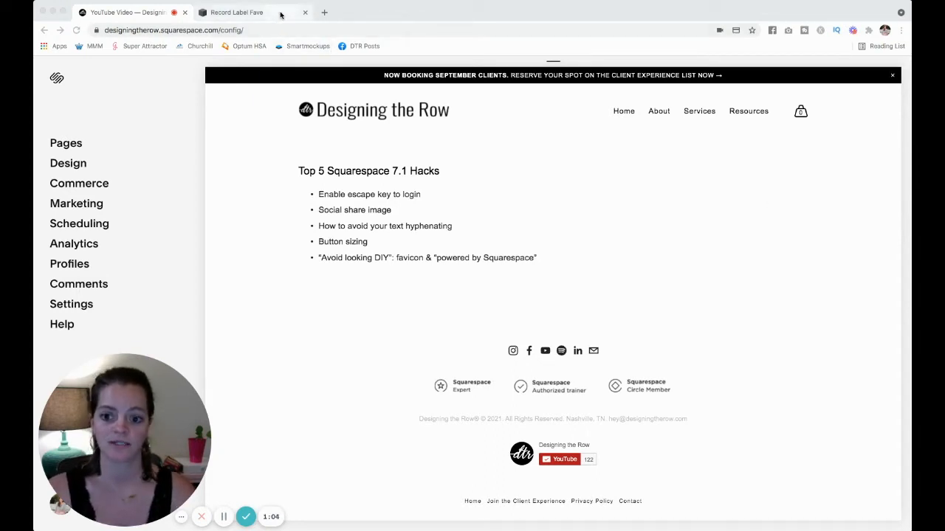
Go to Record Label Fave's Settings, briefly checking the Designing the Row hacks list.
{"action": "left_click", "coordinate": [243, 12]}
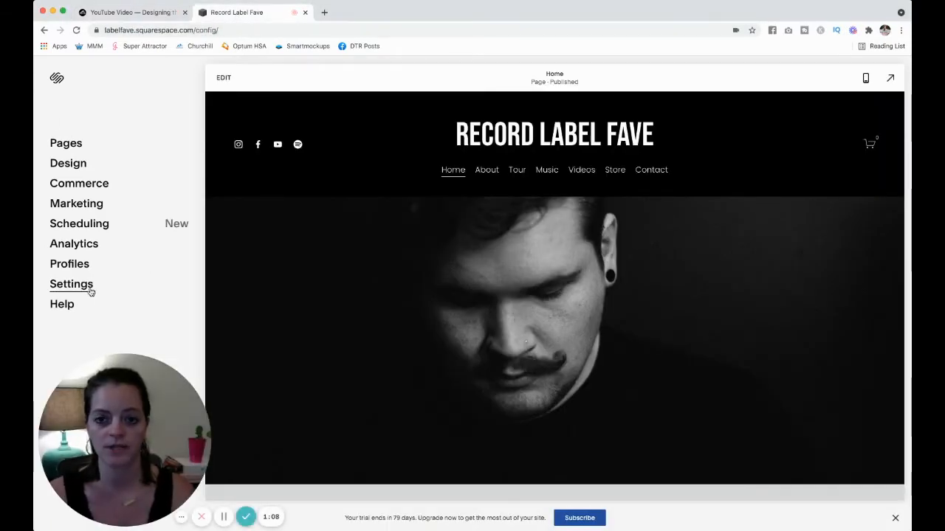
{"action": "left_click", "coordinate": [70, 283]}
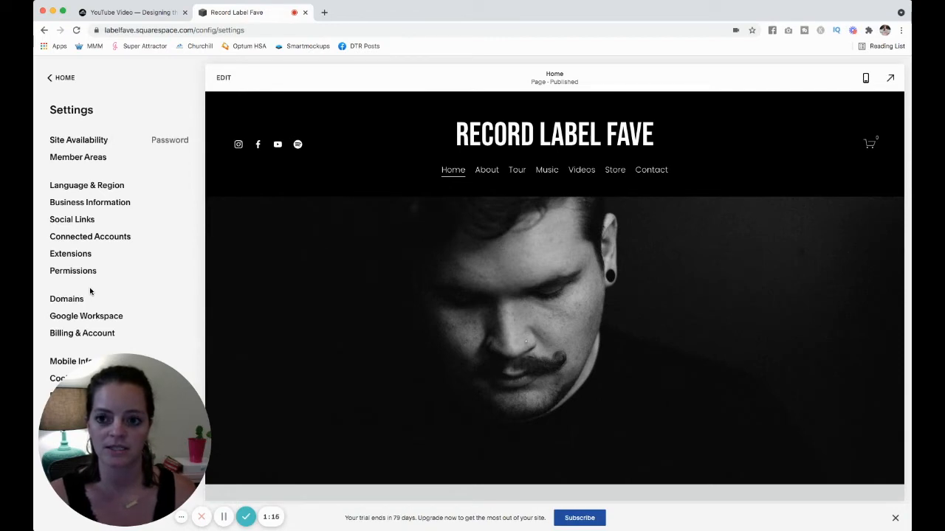
{"action": "left_click", "coordinate": [133, 12]}
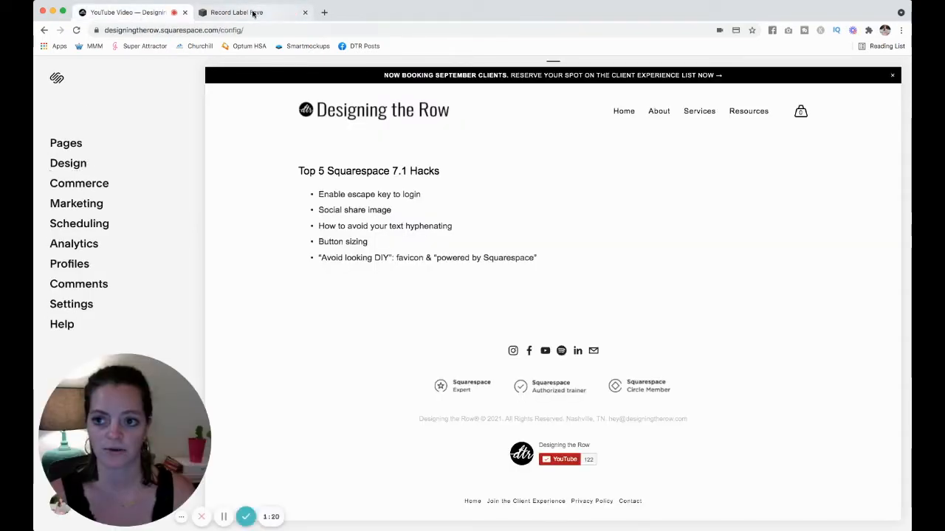
{"action": "left_click", "coordinate": [251, 11]}
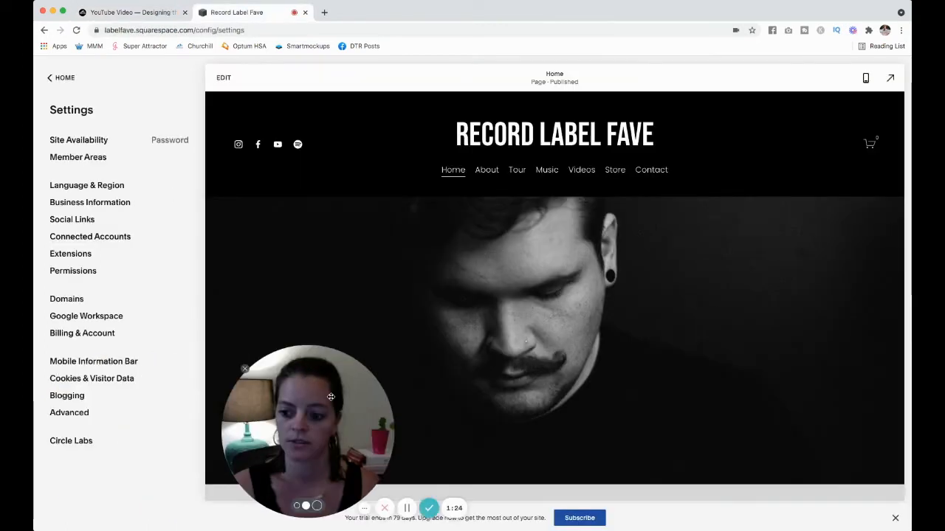
Reach the Login with Escape Key page under Advanced settings.
{"action": "left_click", "coordinate": [68, 414]}
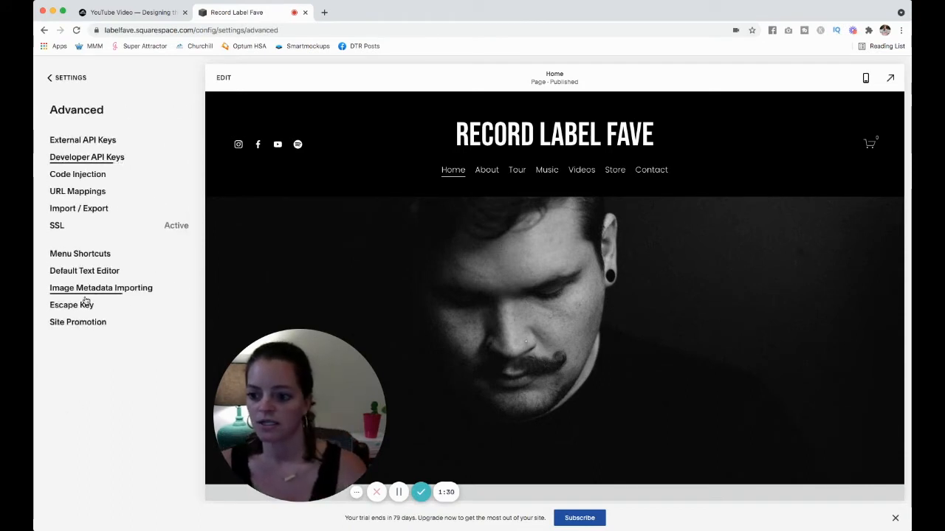
{"action": "left_click", "coordinate": [71, 304]}
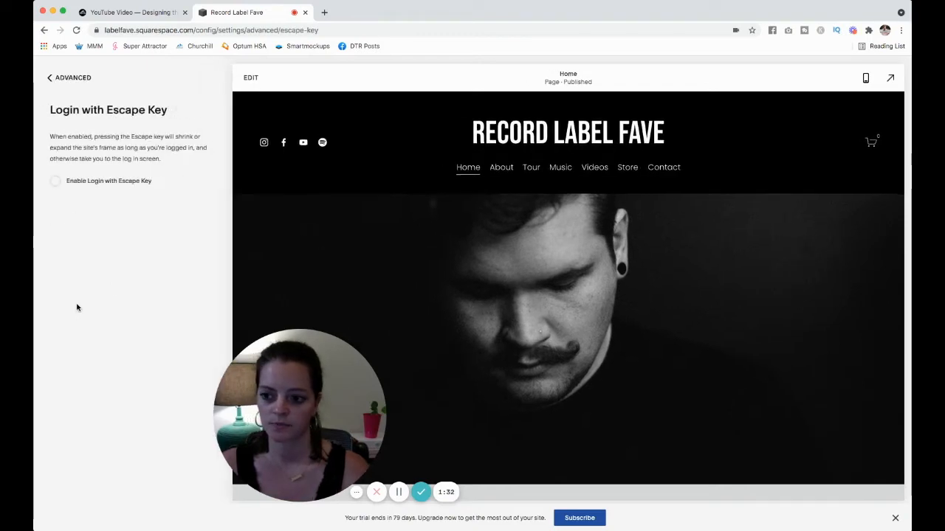
Enable Login with Escape Key, save it, and return to the Designing the Row hacks list.
{"action": "left_click", "coordinate": [54, 180]}
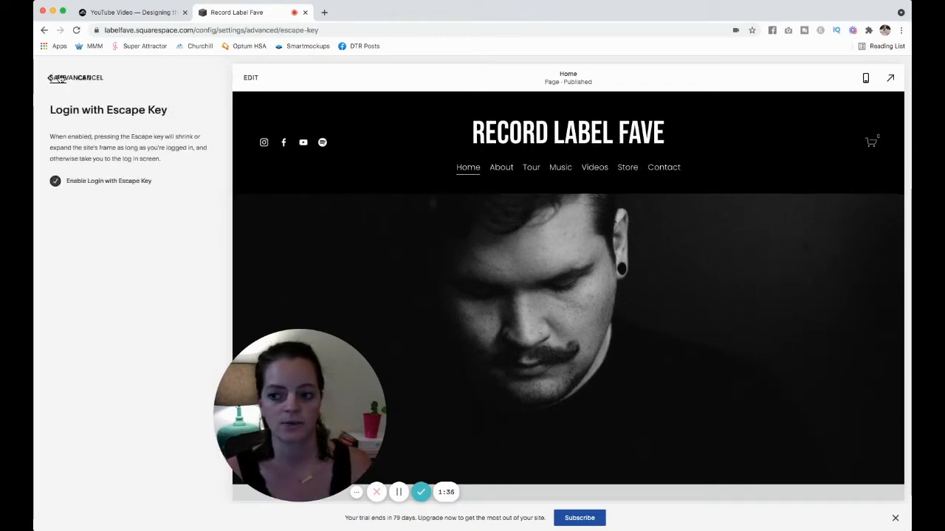
{"action": "left_click", "coordinate": [83, 77]}
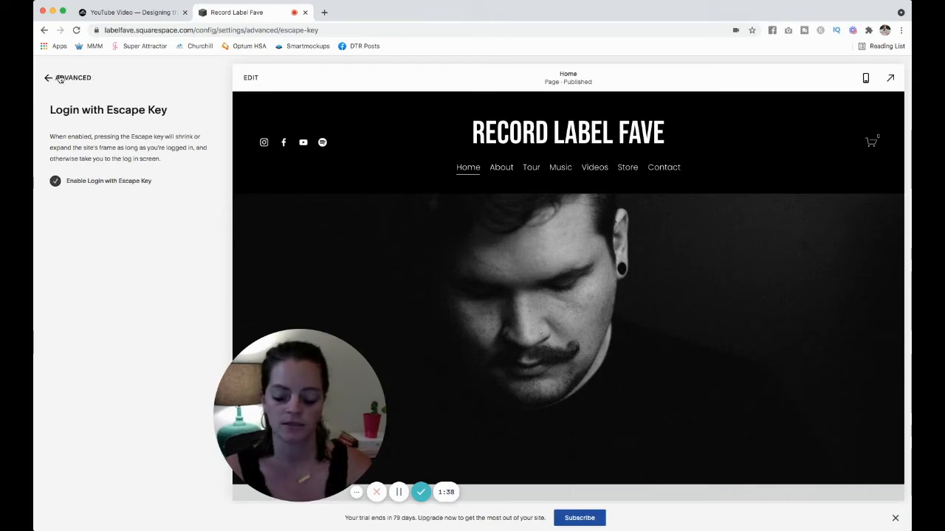
{"action": "left_click", "coordinate": [48, 77]}
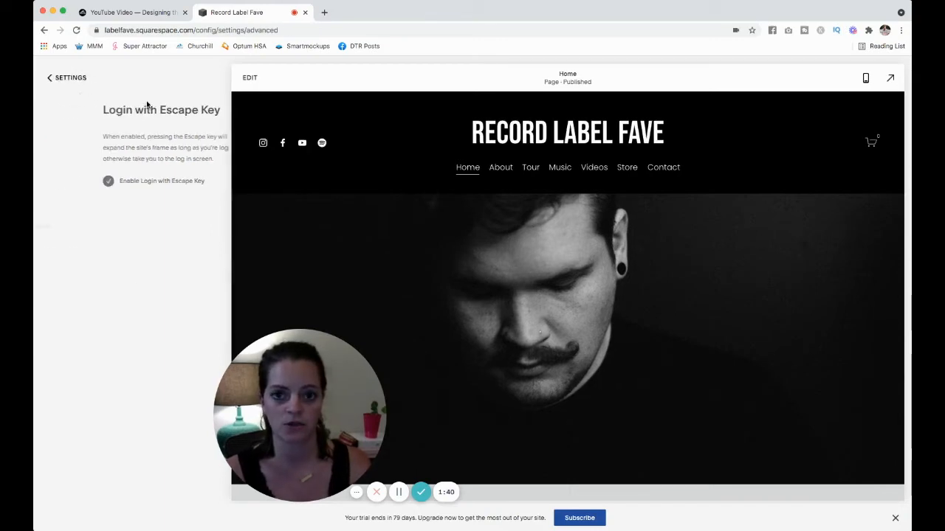
{"action": "left_click", "coordinate": [132, 12]}
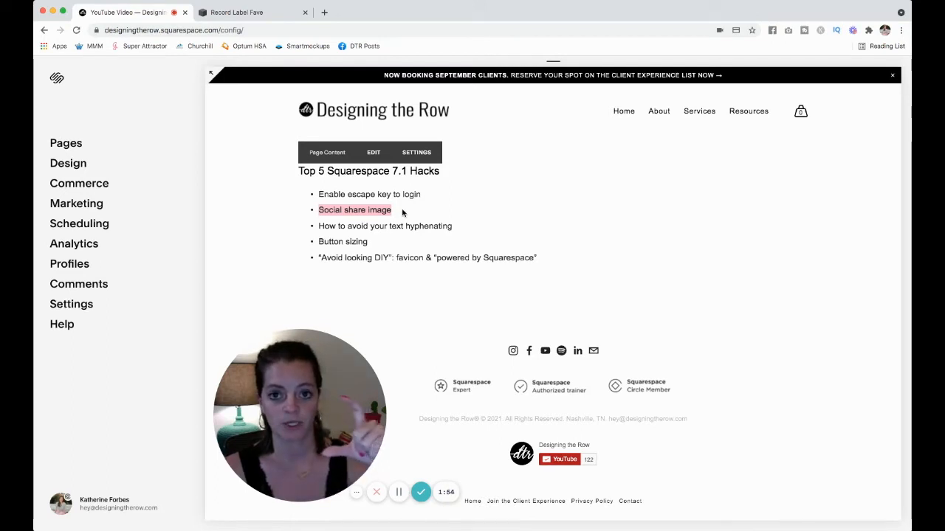
Return to Record Label Fave's main menu and go to Design > Social Sharing.
{"action": "left_click", "coordinate": [251, 12]}
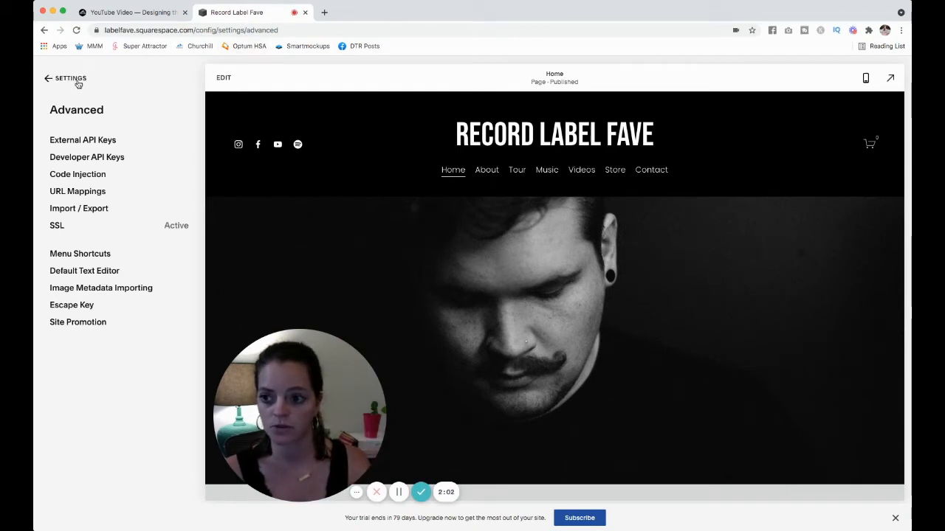
{"action": "left_click", "coordinate": [48, 80]}
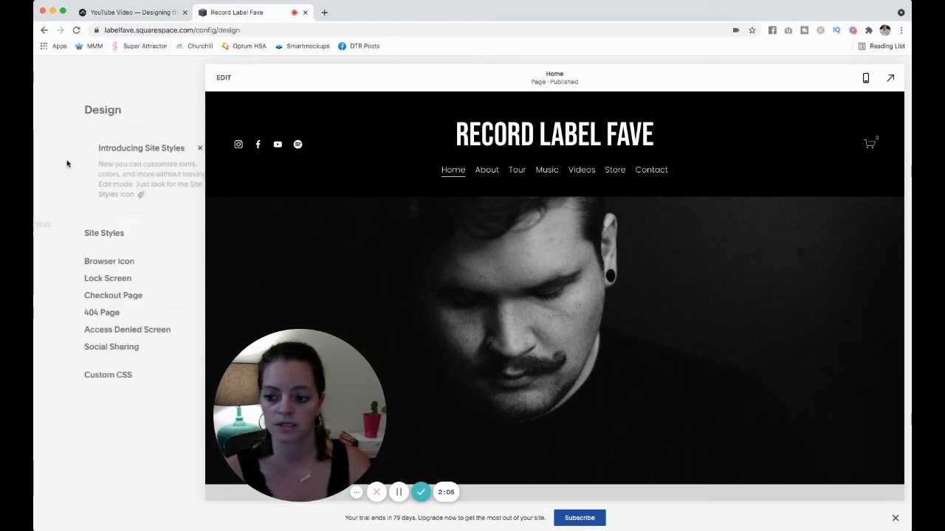
{"action": "left_click", "coordinate": [110, 346]}
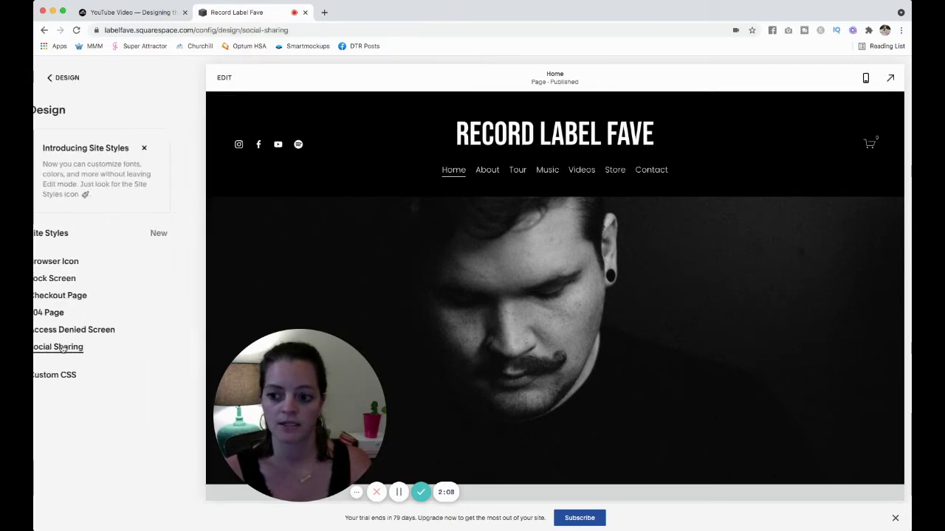
{"action": "left_click", "coordinate": [58, 347]}
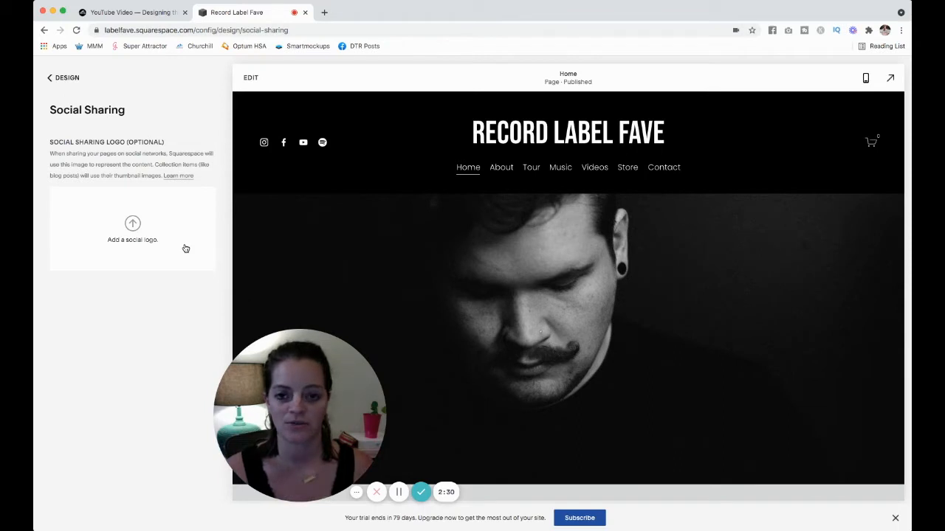
{"action": "mouse_move", "coordinate": [218, 236]}
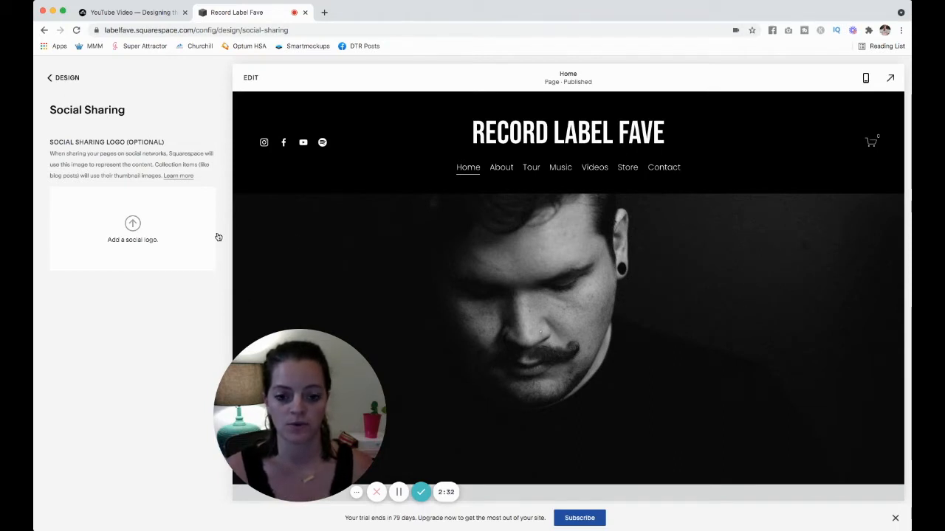
{"action": "mouse_move", "coordinate": [690, 378]}
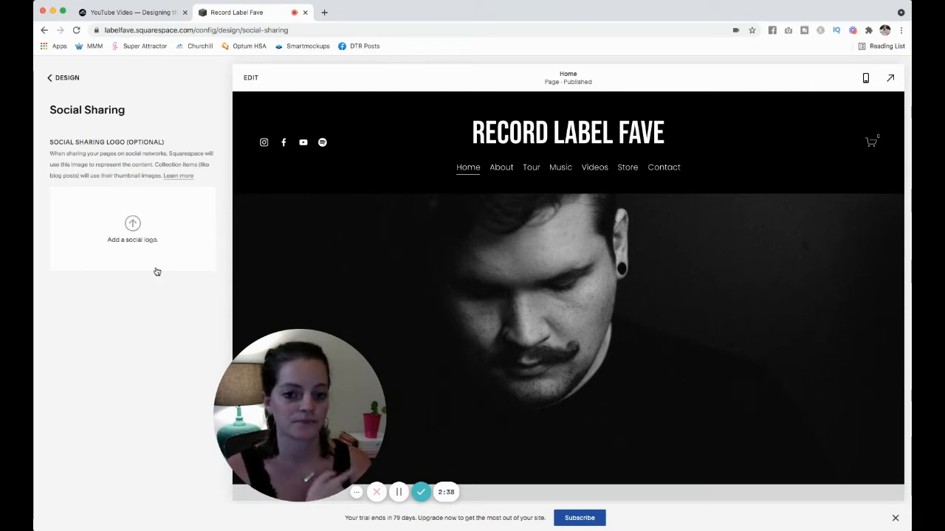
{"action": "mouse_move", "coordinate": [593, 234]}
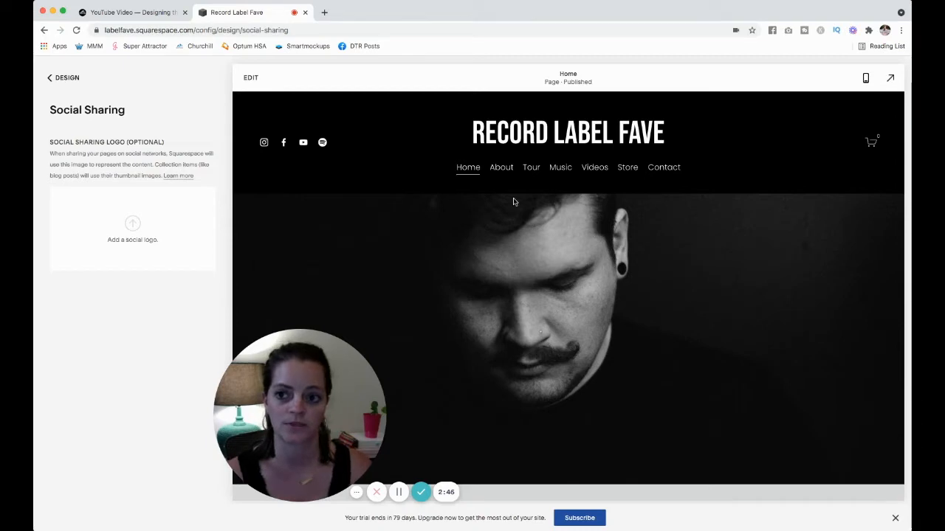
Check the hacks list, then bring Record Label Fave back to its Design menu.
{"action": "left_click", "coordinate": [132, 12]}
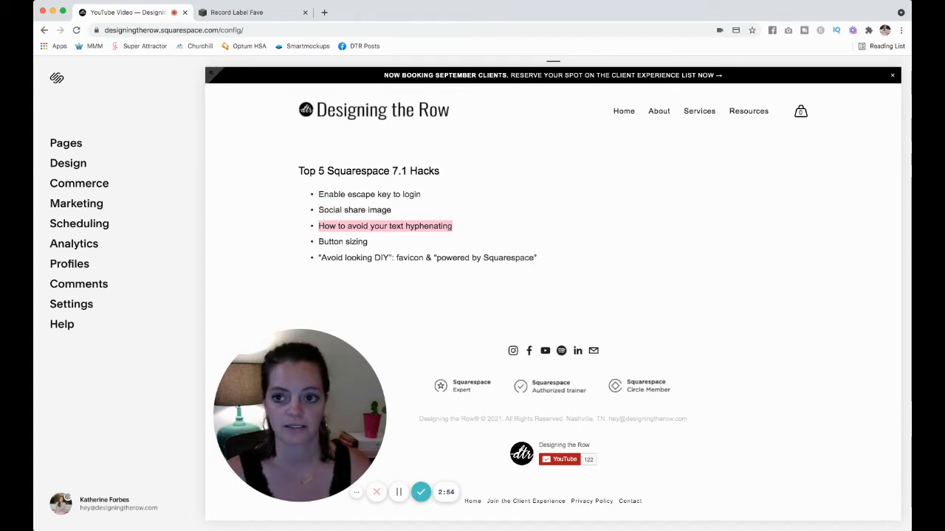
{"action": "left_click", "coordinate": [237, 12]}
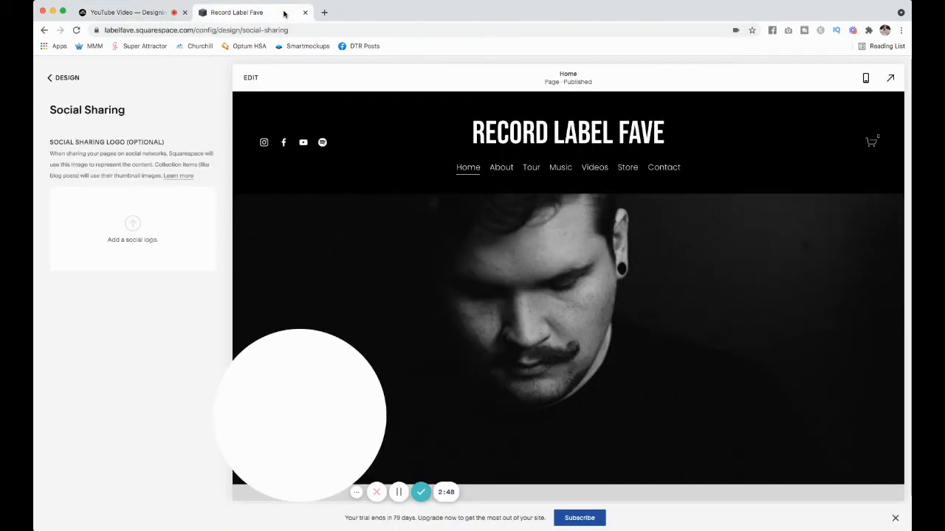
{"action": "left_click", "coordinate": [50, 76]}
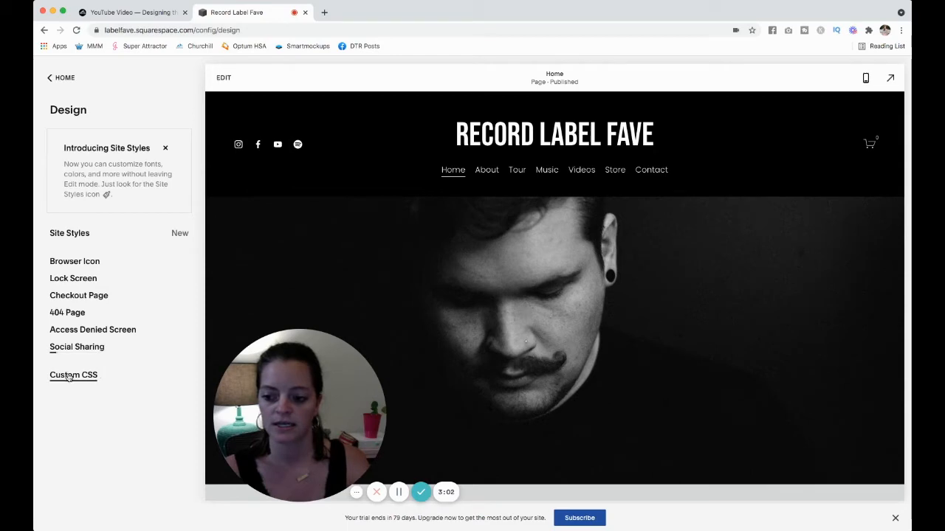
Save the hyphens:none rules in Custom CSS and return to the Design menu.
{"action": "left_click", "coordinate": [73, 375]}
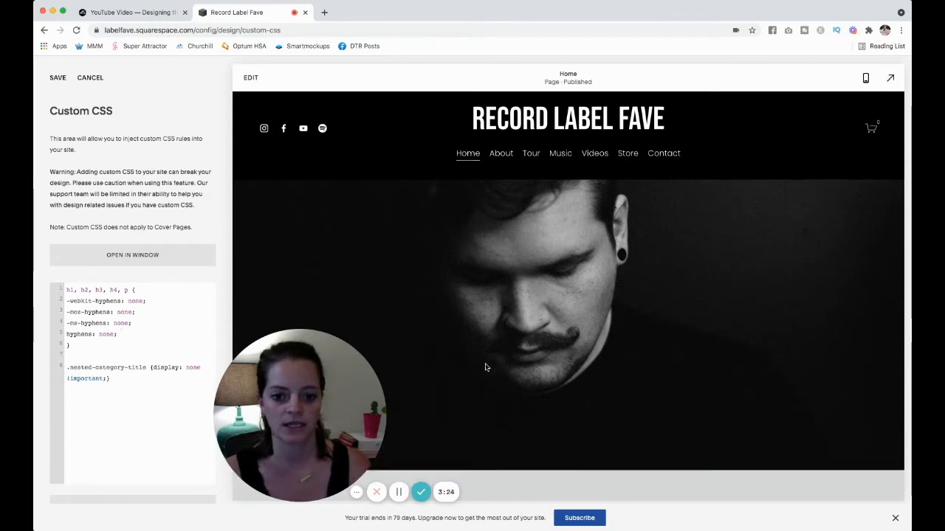
{"action": "scroll", "scroll_direction": "down", "scroll_amount": 3}
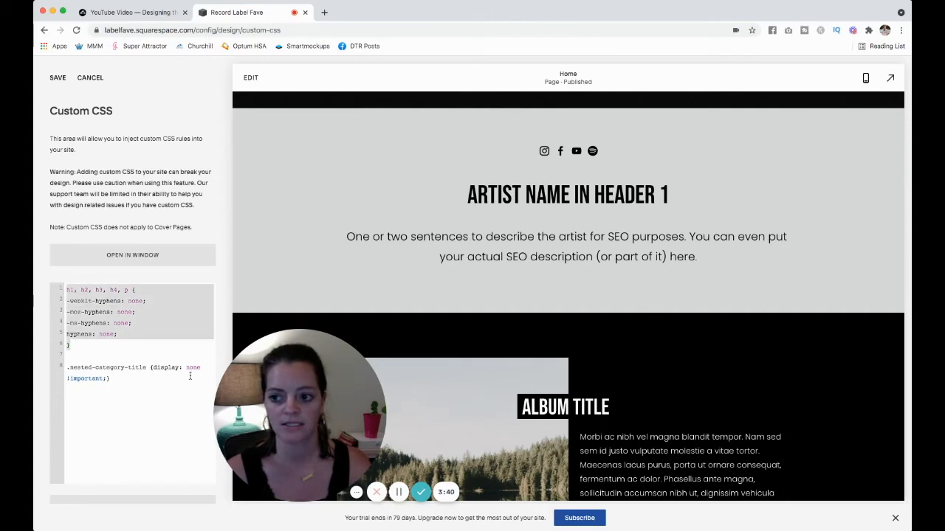
{"action": "left_click", "coordinate": [58, 76]}
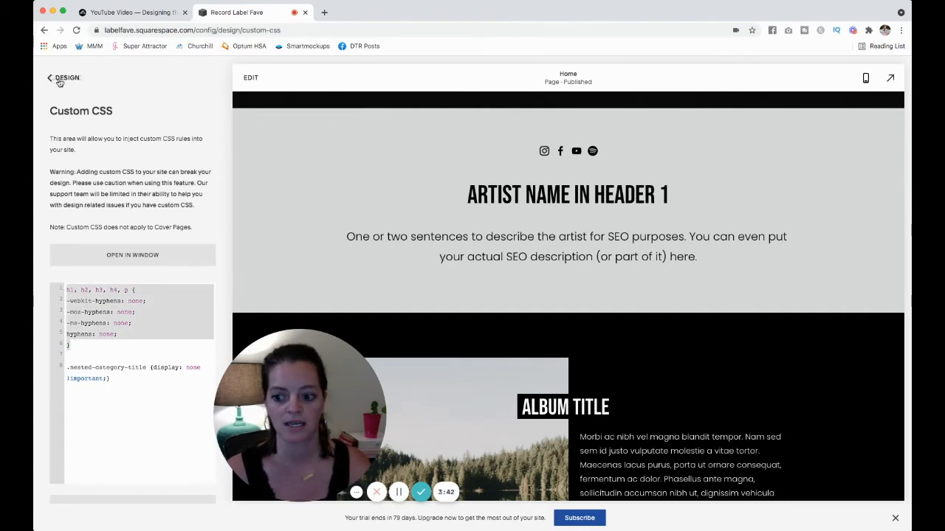
{"action": "left_click", "coordinate": [50, 77]}
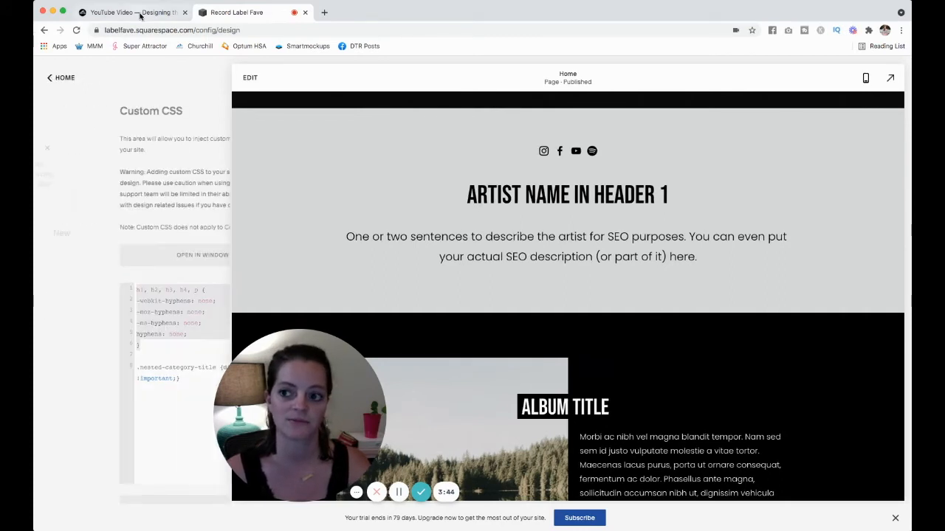
Scroll the Squarespace SEO course page on Teachable from its price through its six curriculum sections.
{"action": "left_click", "coordinate": [130, 12]}
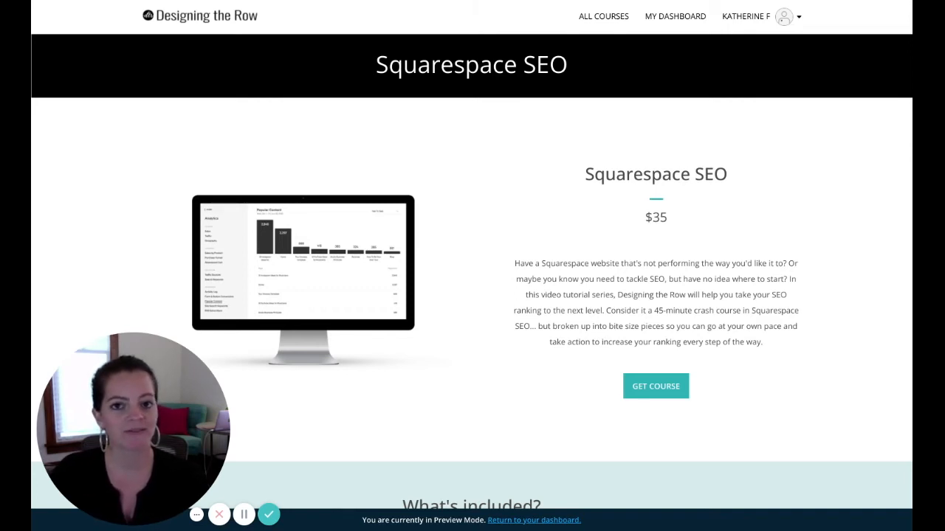
{"action": "scroll", "scroll_direction": "down", "scroll_amount": 3}
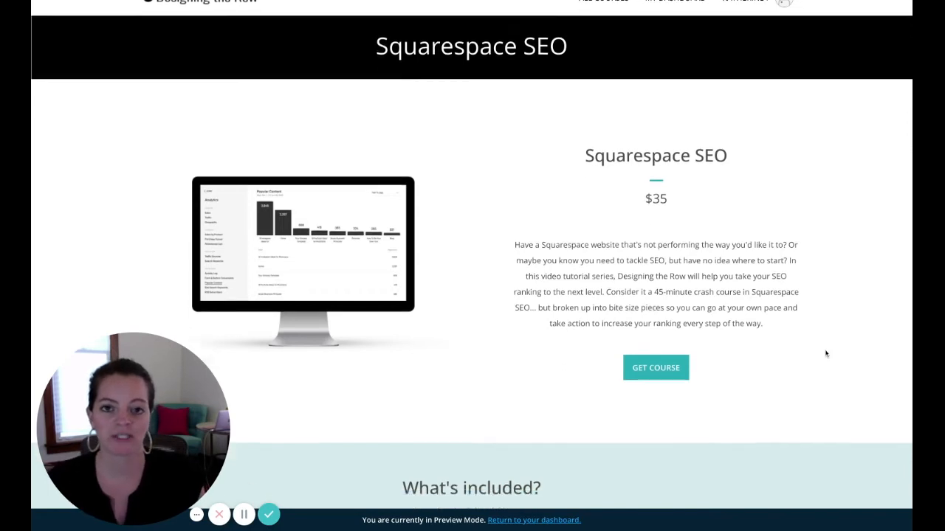
{"action": "scroll", "scroll_direction": "down", "scroll_amount": 3}
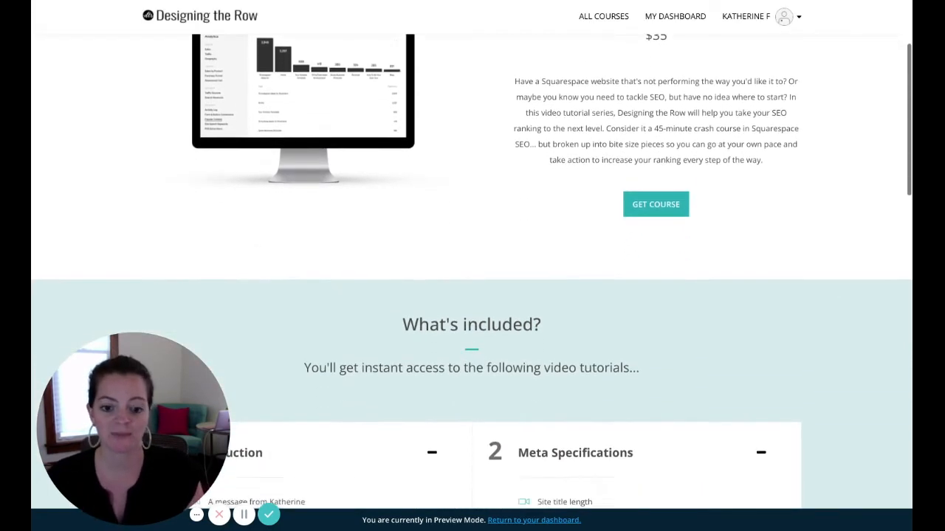
{"action": "scroll", "scroll_direction": "down", "scroll_amount": 3}
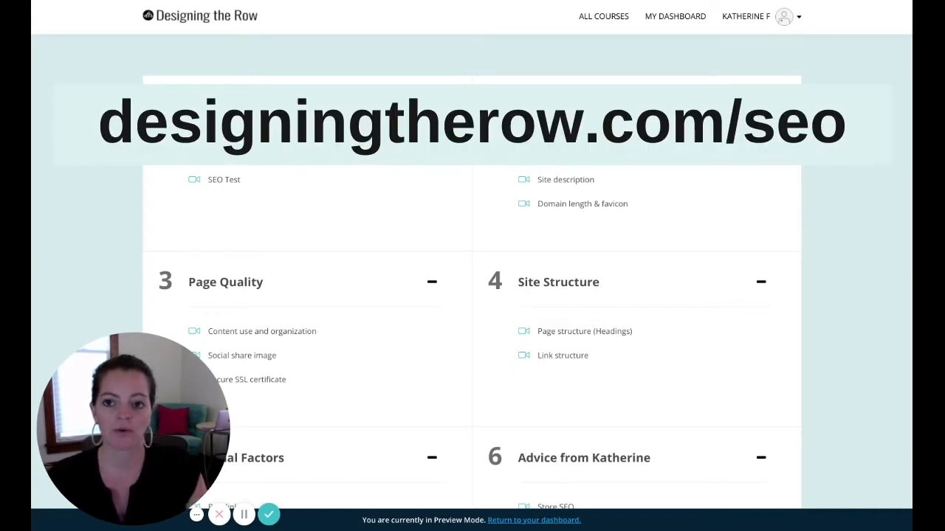
{"action": "mouse_move", "coordinate": [466, 242]}
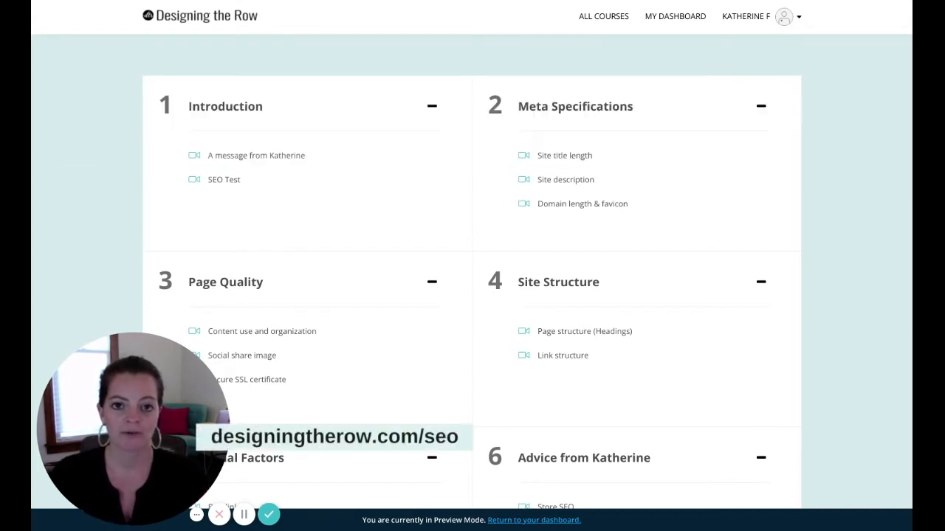
{"action": "mouse_move", "coordinate": [557, 112]}
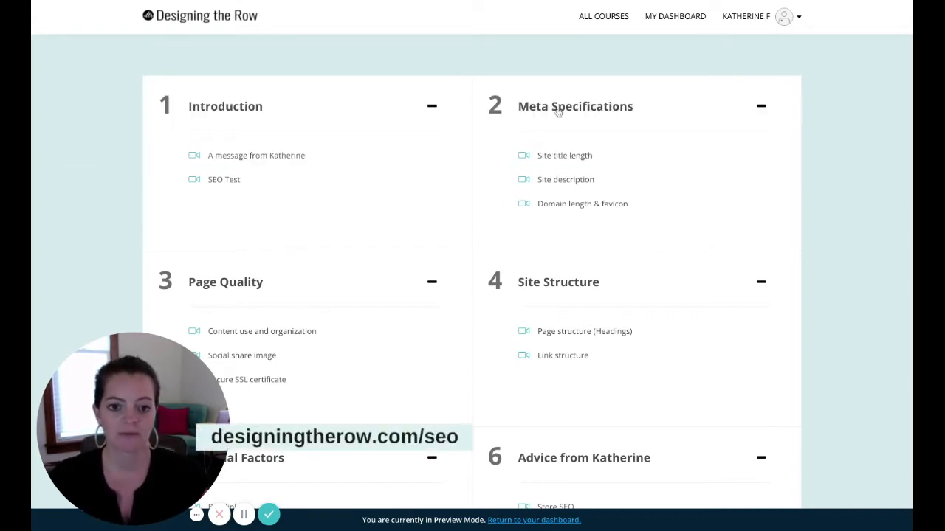
{"action": "scroll", "scroll_direction": "down", "scroll_amount": 3}
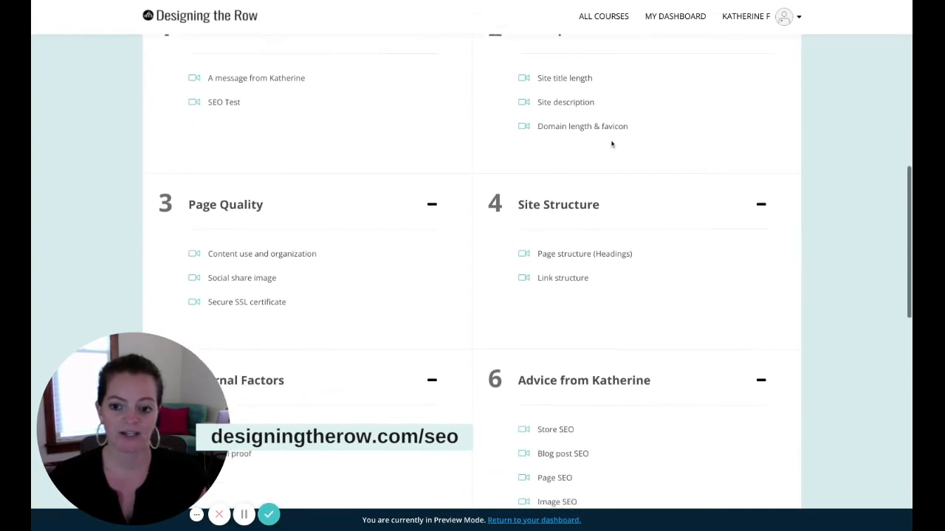
{"action": "scroll", "scroll_direction": "down", "scroll_amount": 3}
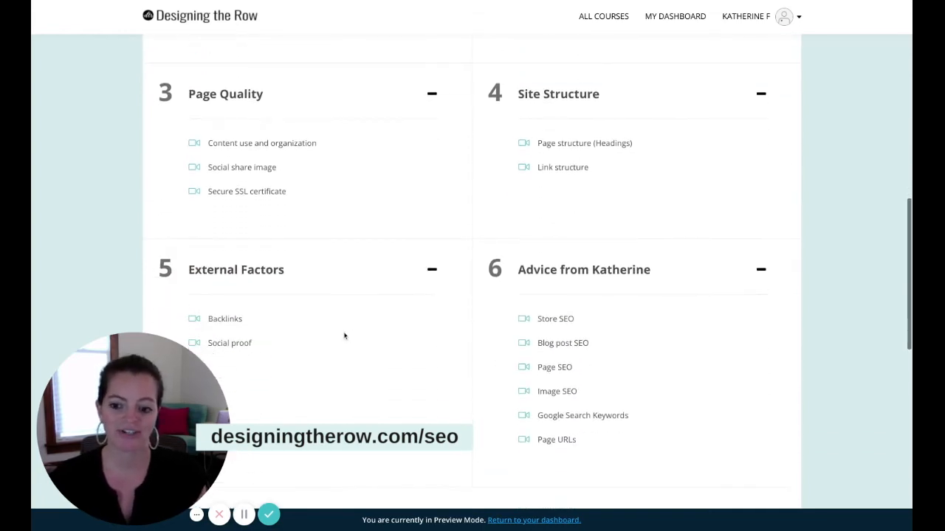
{"action": "scroll", "scroll_direction": "down", "scroll_amount": 3}
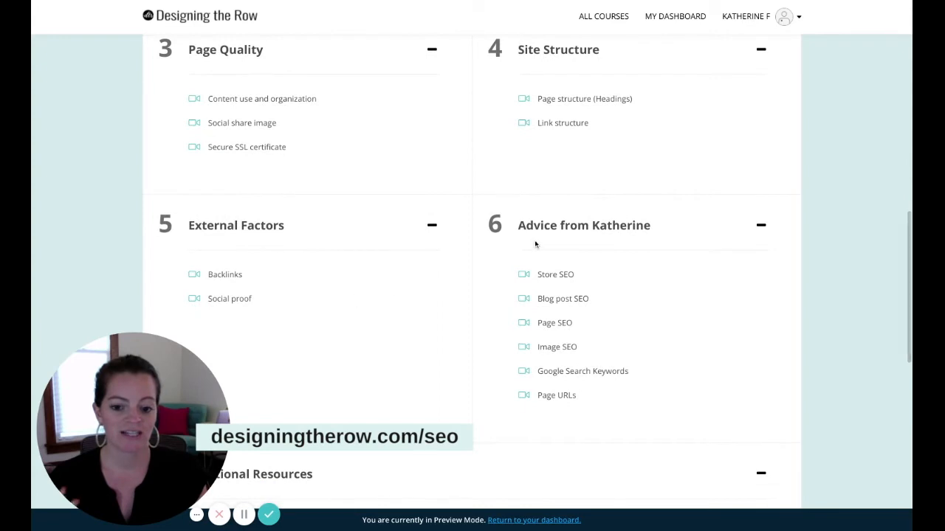
{"action": "mouse_move", "coordinate": [724, 369]}
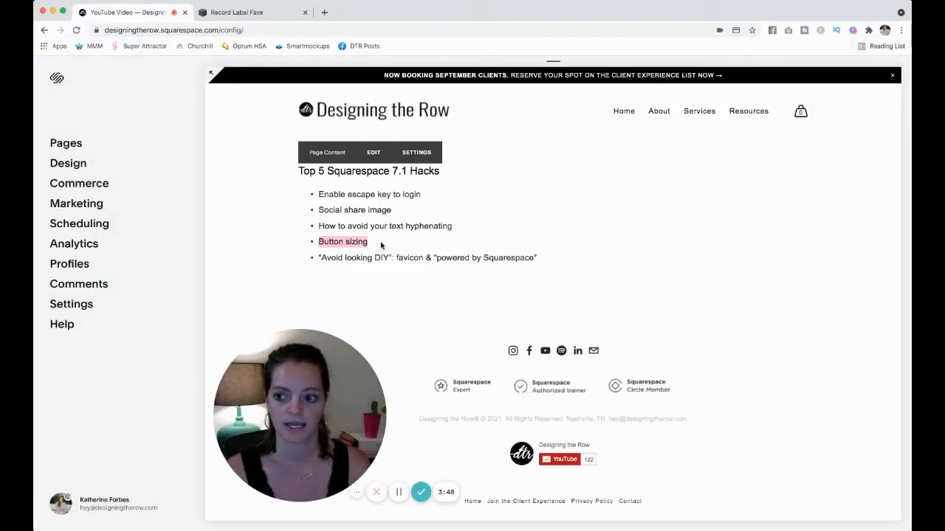
Go into Design and bring up the live designingtherow.com homepage in a new tab.
{"action": "left_click", "coordinate": [68, 162]}
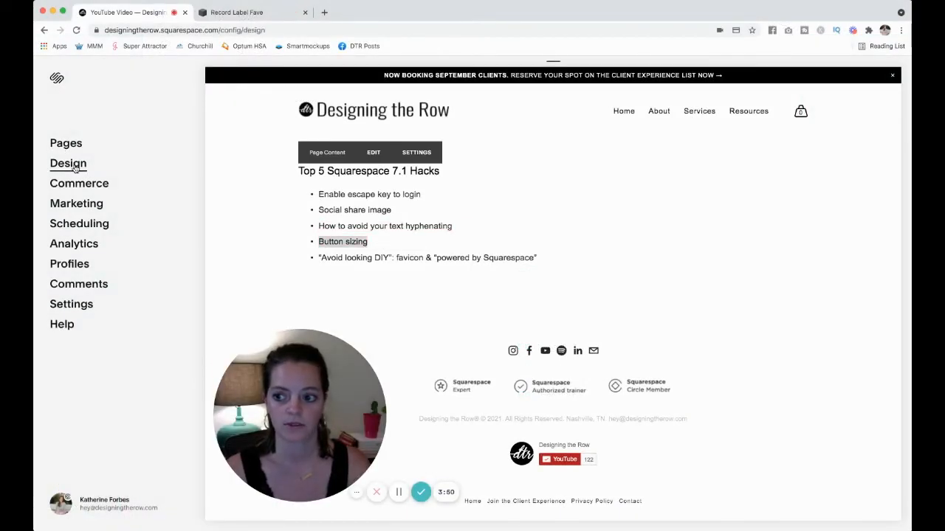
{"action": "left_click", "coordinate": [68, 163]}
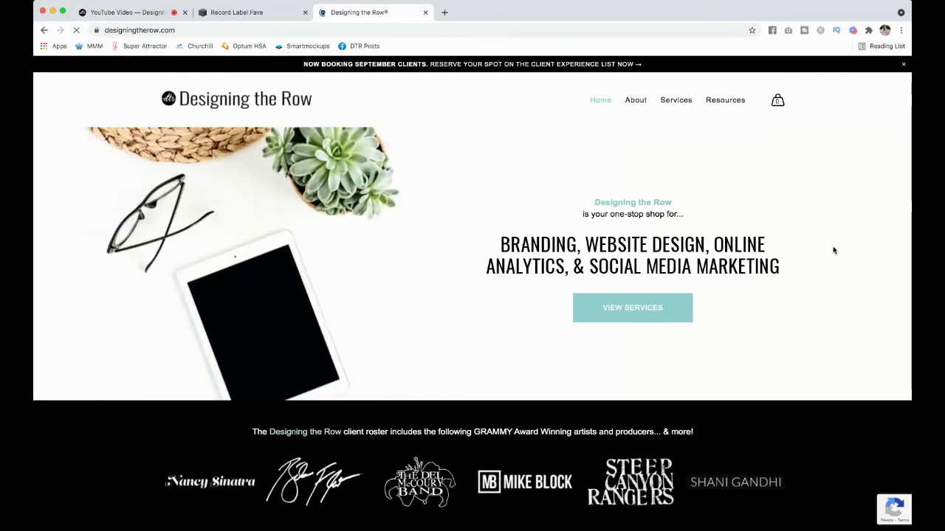
{"action": "scroll", "scroll_direction": "up", "scroll_amount": 3}
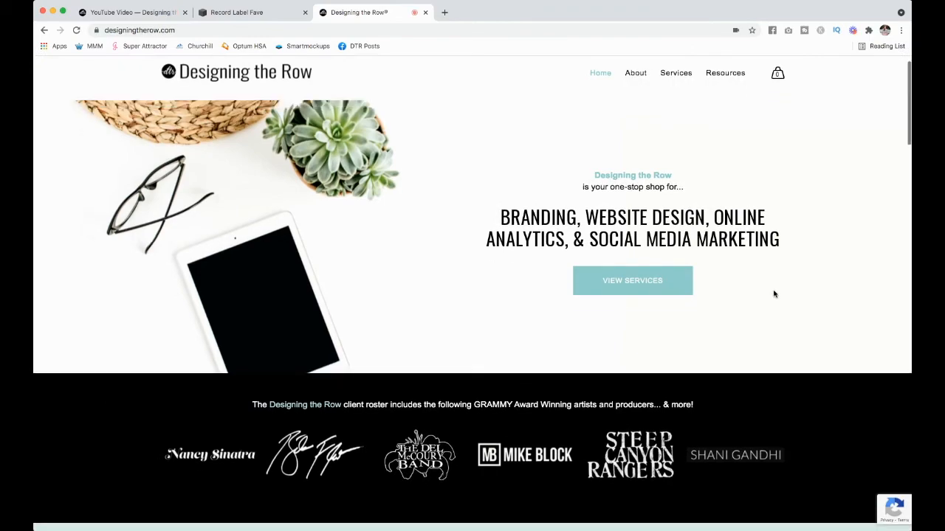
{"action": "scroll", "scroll_direction": "down", "scroll_amount": 3}
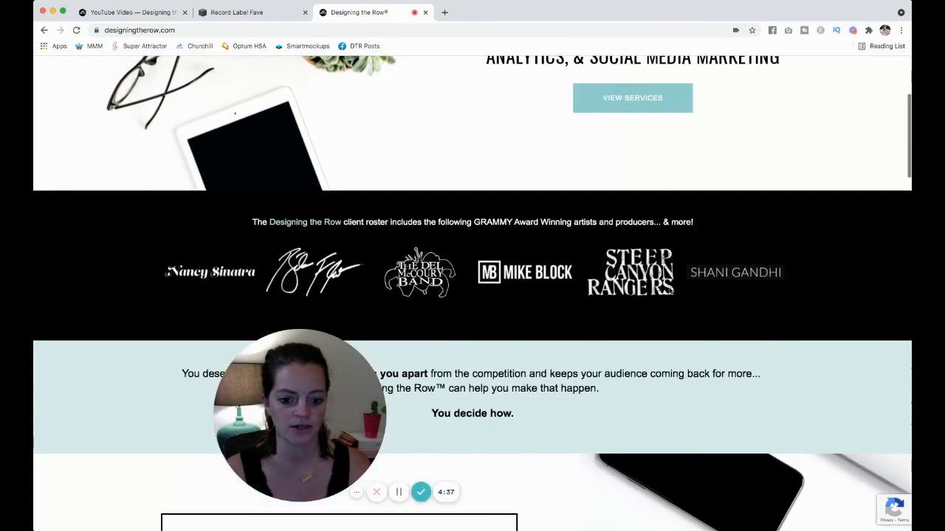
{"action": "scroll", "scroll_direction": "down", "scroll_amount": 3}
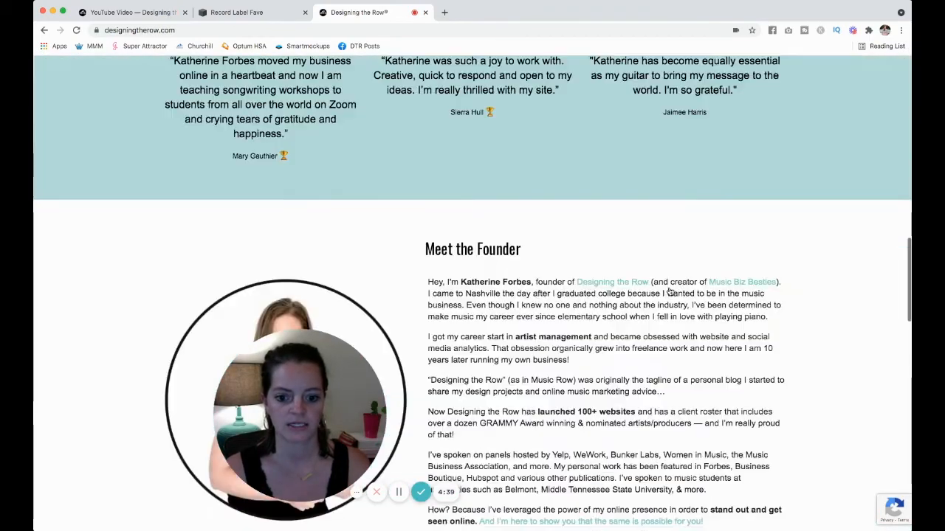
{"action": "scroll", "scroll_direction": "down", "scroll_amount": 3}
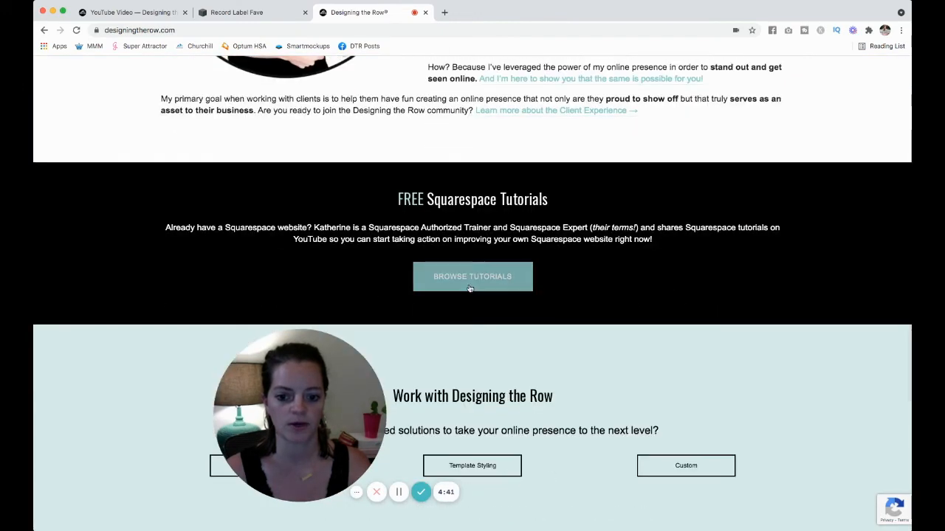
{"action": "scroll", "scroll_direction": "down", "scroll_amount": 3}
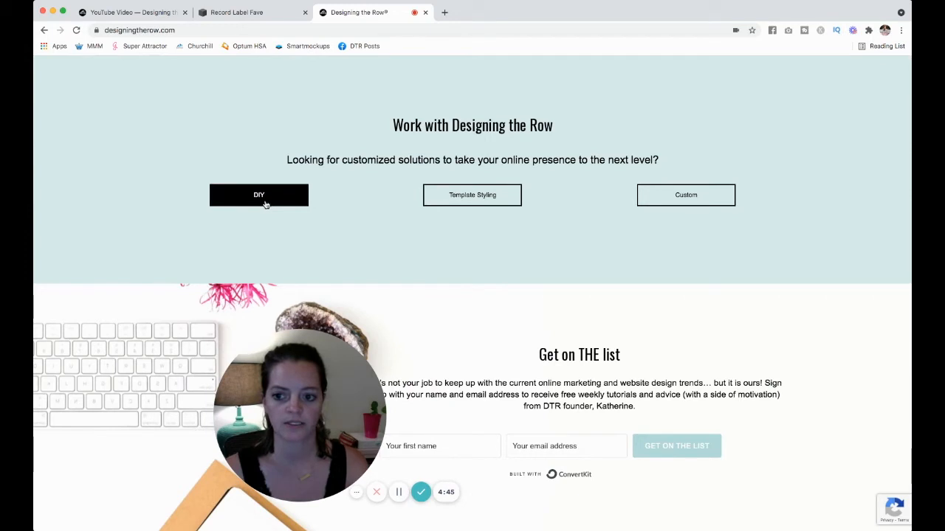
{"action": "mouse_move", "coordinate": [730, 242]}
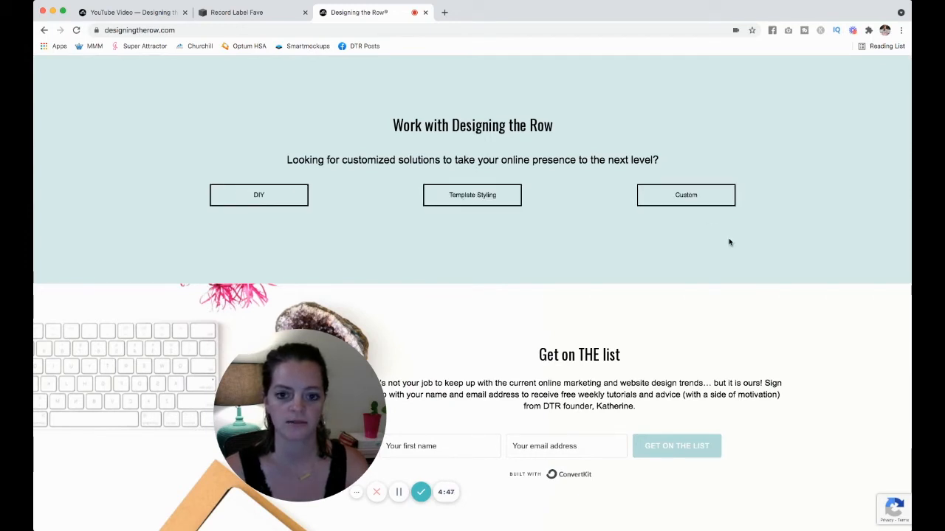
{"action": "mouse_move", "coordinate": [260, 195]}
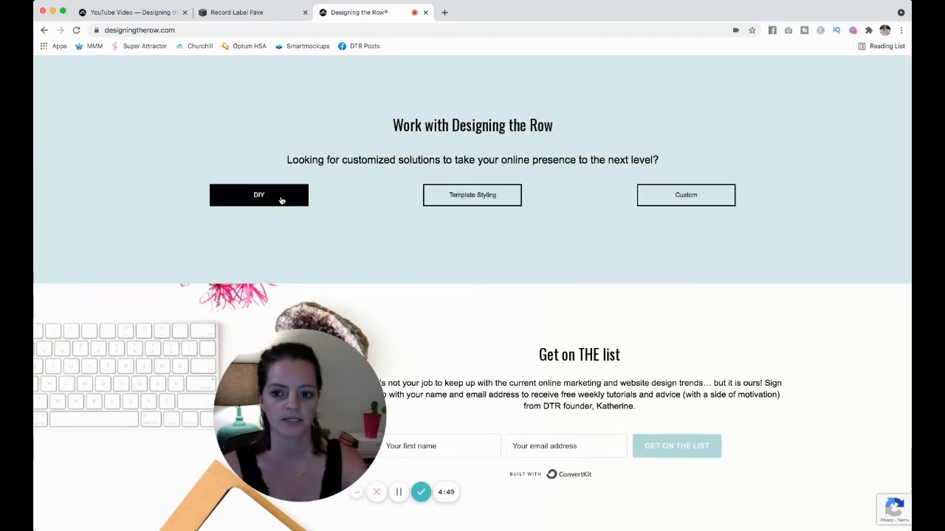
{"action": "mouse_move", "coordinate": [434, 234]}
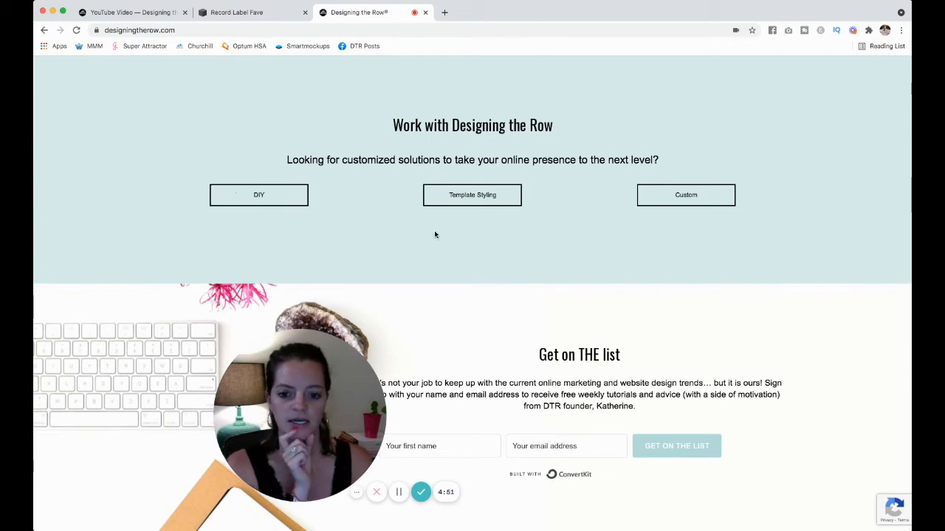
{"action": "mouse_move", "coordinate": [414, 260]}
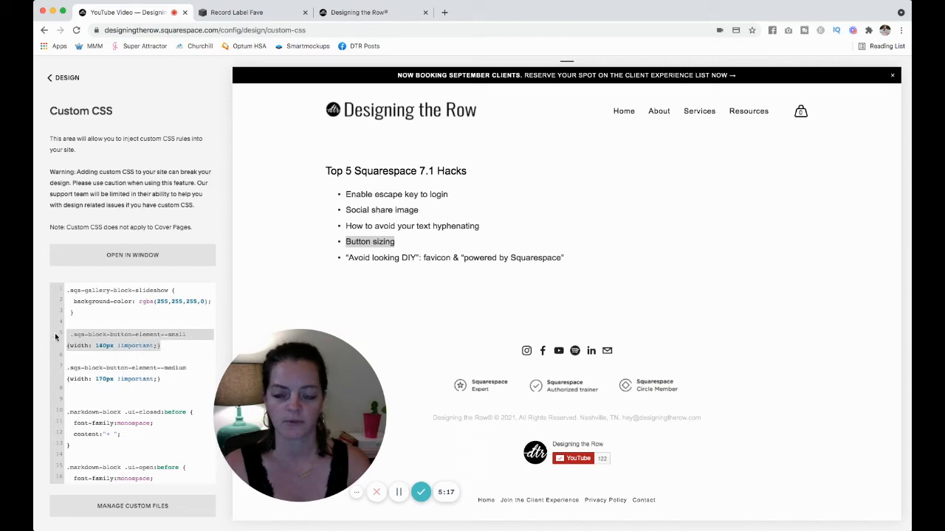
View the live site's Avoid looking DIY item, then leave the button-width Custom CSS for the Design menu.
{"action": "left_click", "coordinate": [68, 356]}
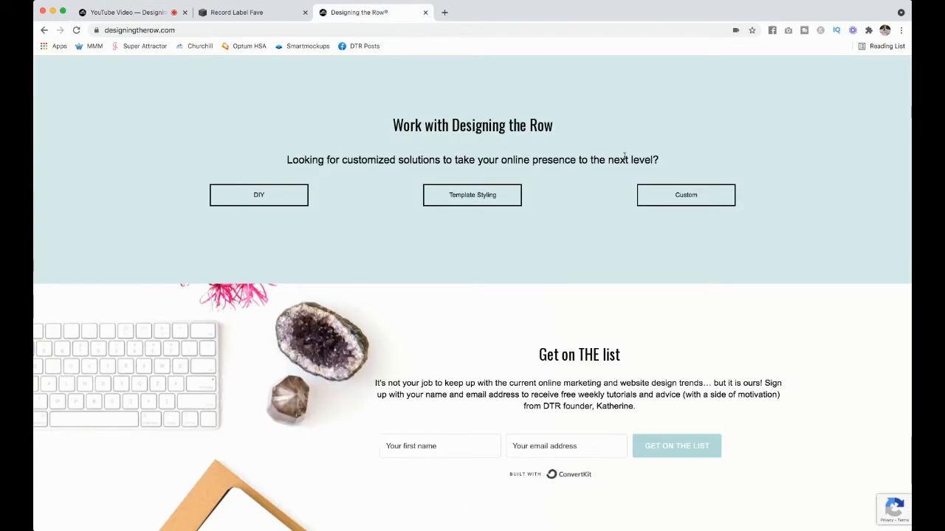
{"action": "scroll", "scroll_direction": "up", "scroll_amount": 3}
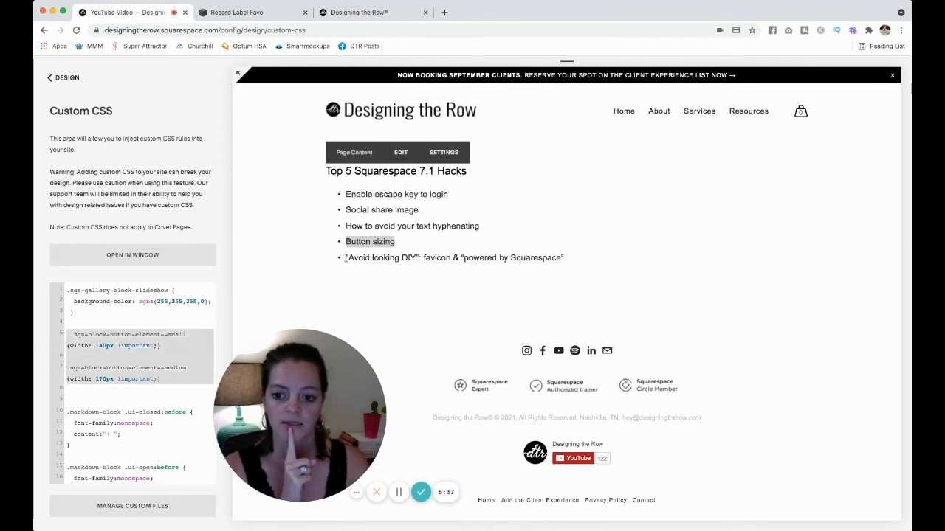
{"action": "double_click", "coordinate": [455, 257]}
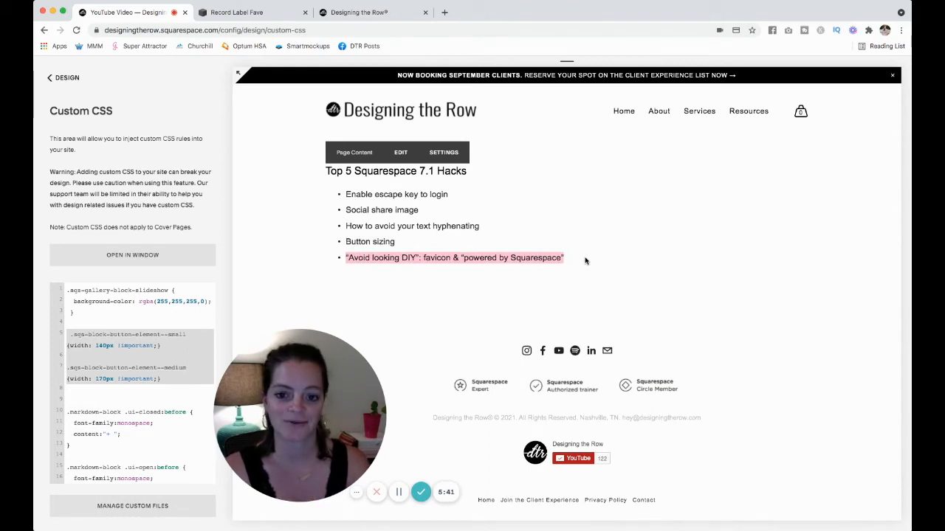
{"action": "left_click", "coordinate": [49, 76]}
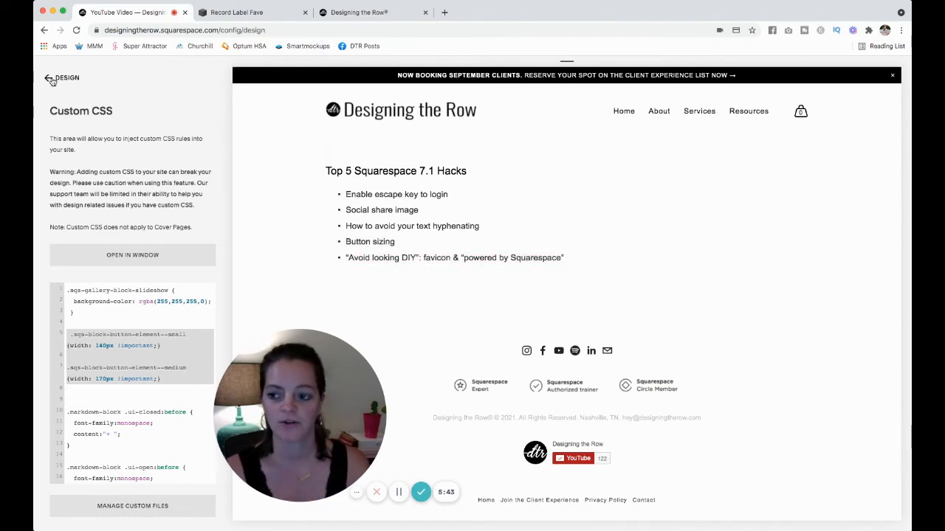
{"action": "left_click", "coordinate": [47, 77]}
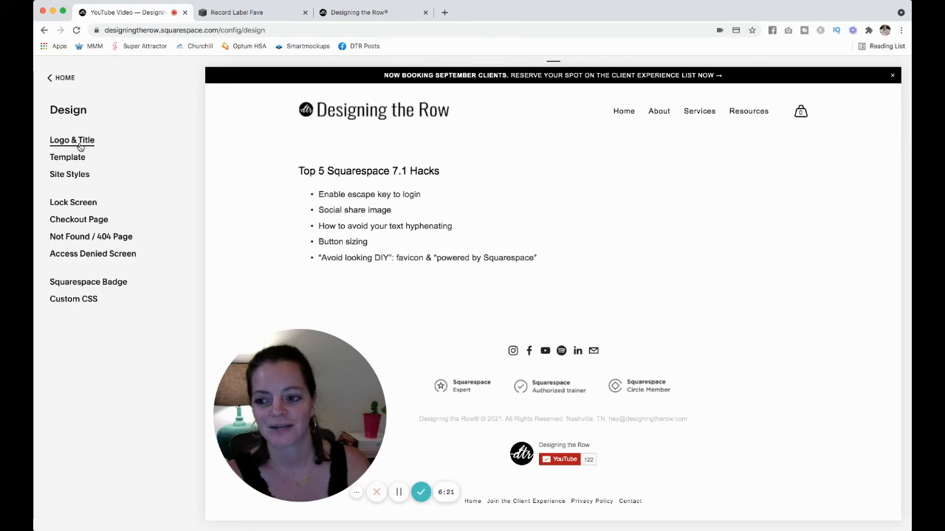
View the Browser Icon (Favicon) setting under Logo & Title, then return to Record Label Fave's home page.
{"action": "left_click", "coordinate": [70, 139]}
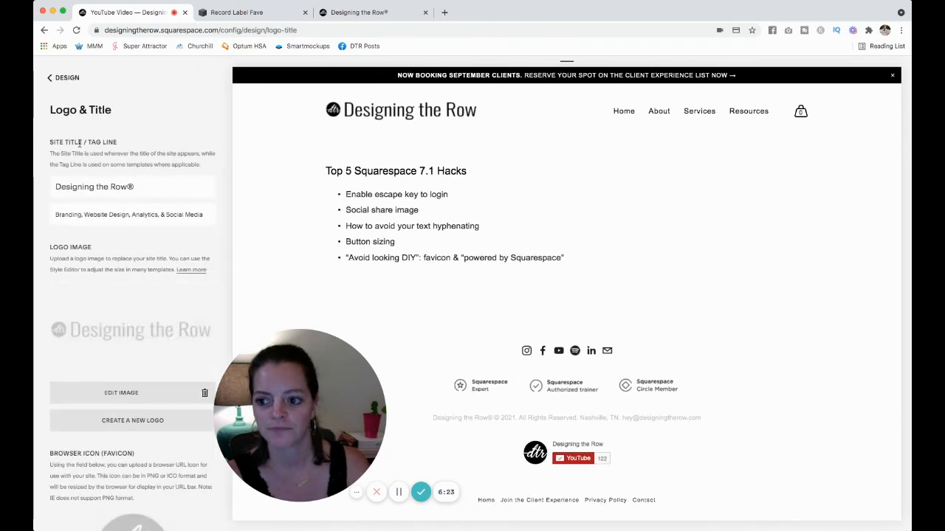
{"action": "scroll", "scroll_direction": "down", "scroll_amount": 3}
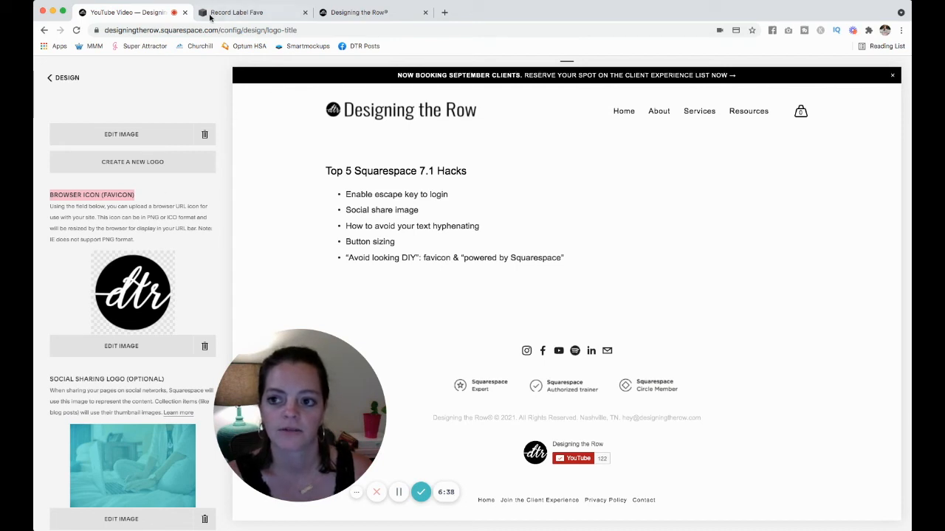
{"action": "mouse_move", "coordinate": [70, 80]}
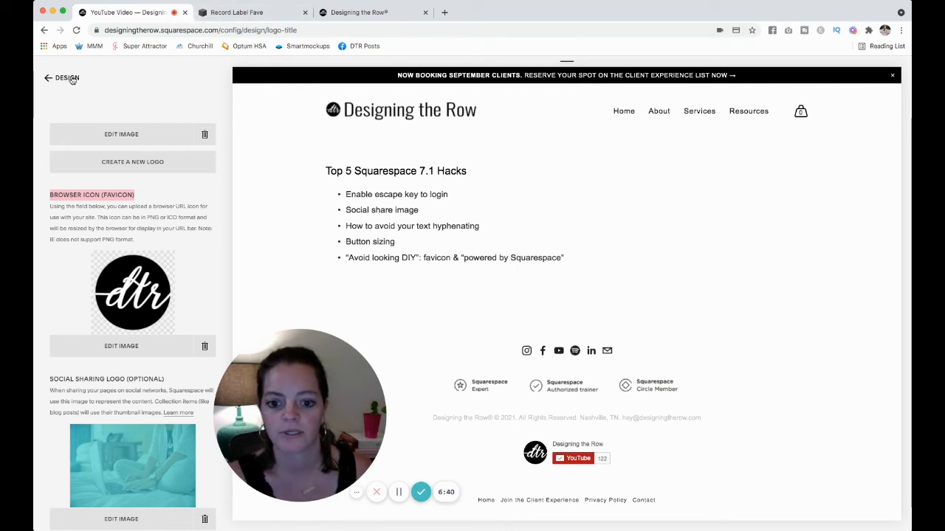
{"action": "left_click", "coordinate": [47, 76]}
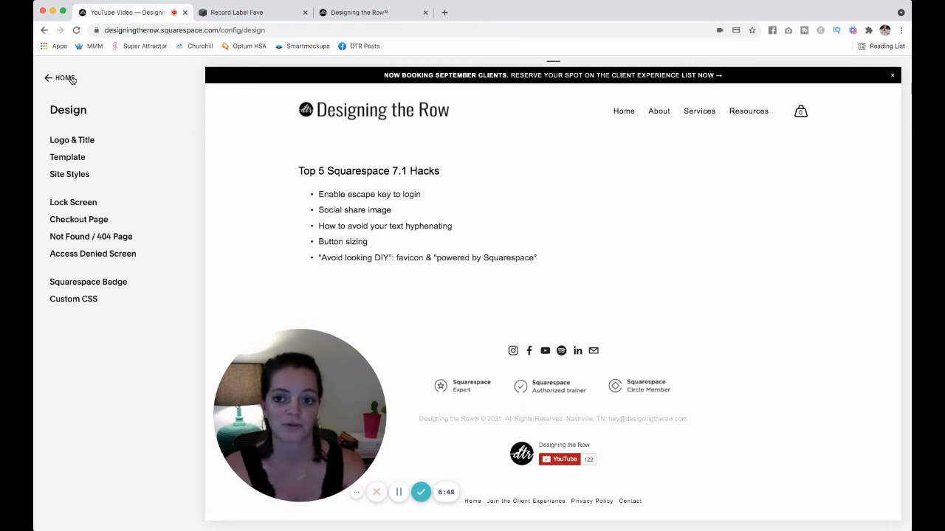
{"action": "left_click", "coordinate": [237, 12]}
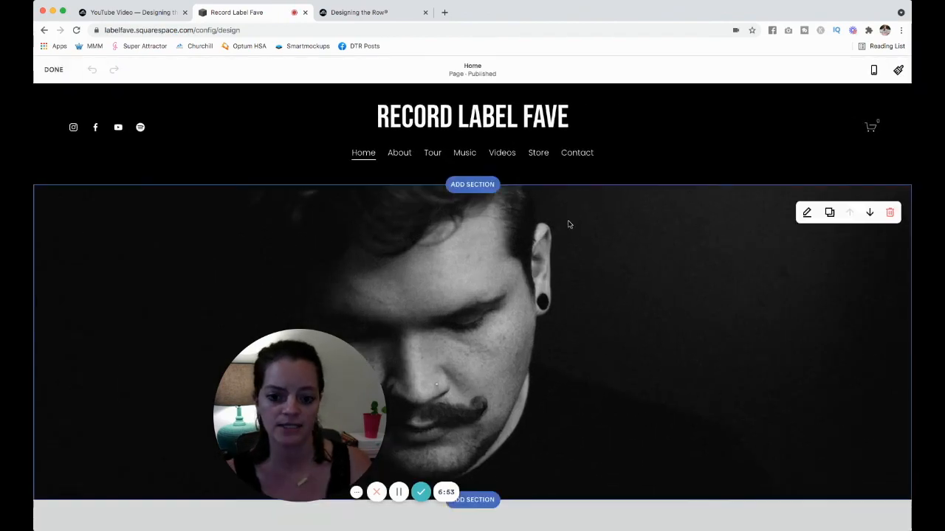
Enter footer editing on Record Label Fave and select the copyright credit line for editing.
{"action": "scroll", "scroll_direction": "down", "scroll_amount": 3}
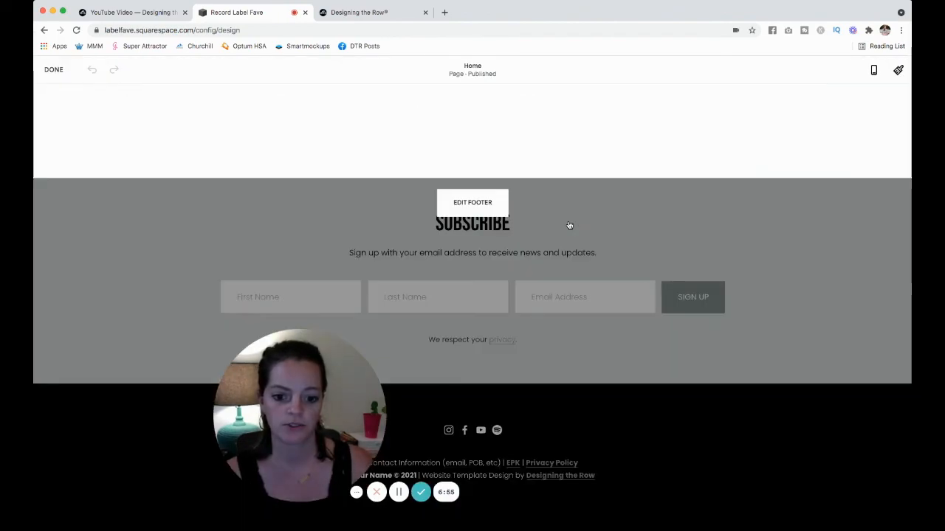
{"action": "scroll", "scroll_direction": "up", "scroll_amount": 3}
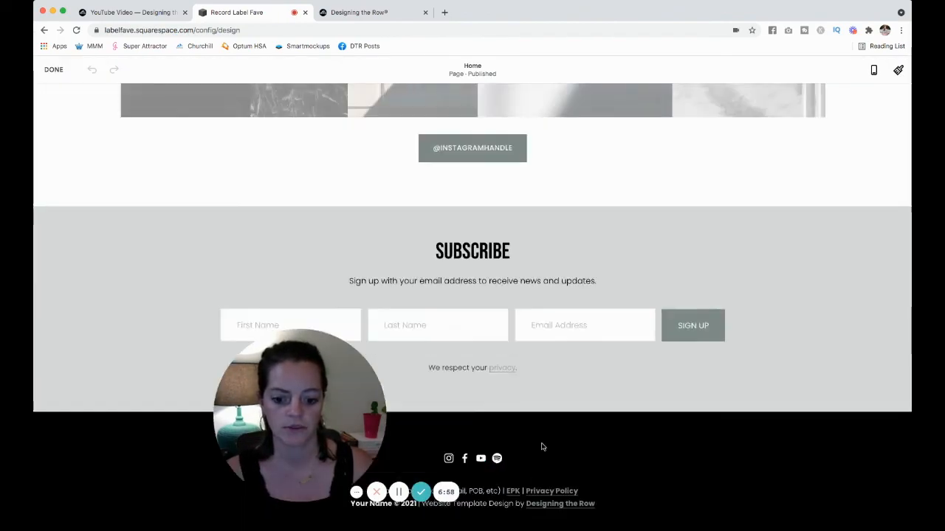
{"action": "scroll", "scroll_direction": "down", "scroll_amount": 3}
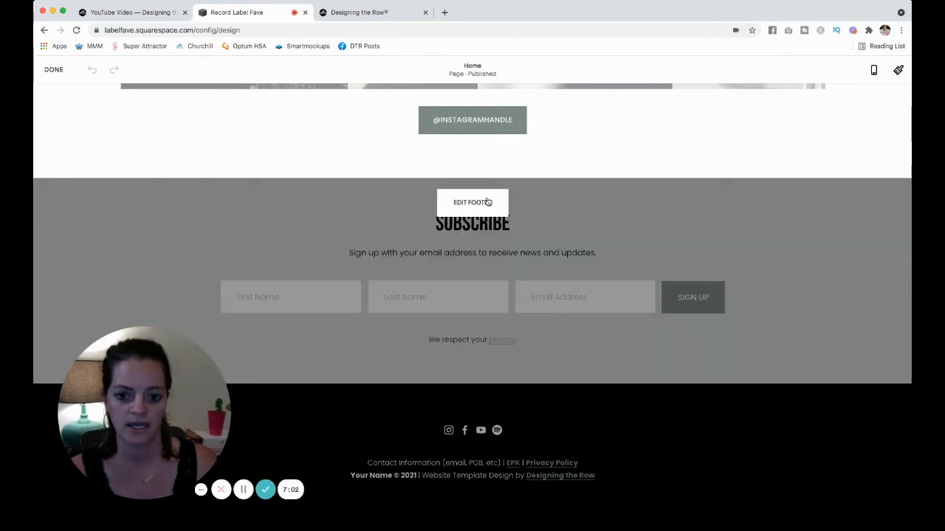
{"action": "left_click", "coordinate": [472, 202]}
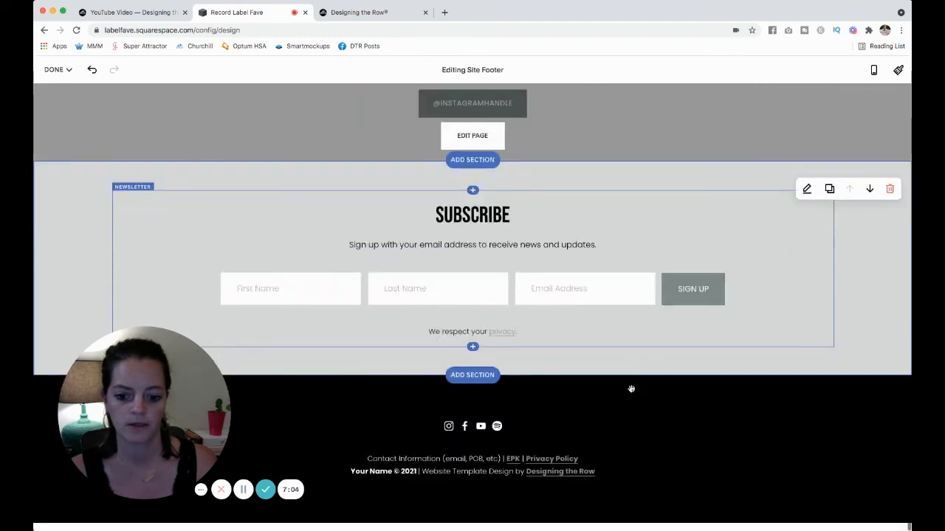
{"action": "double_click", "coordinate": [472, 465]}
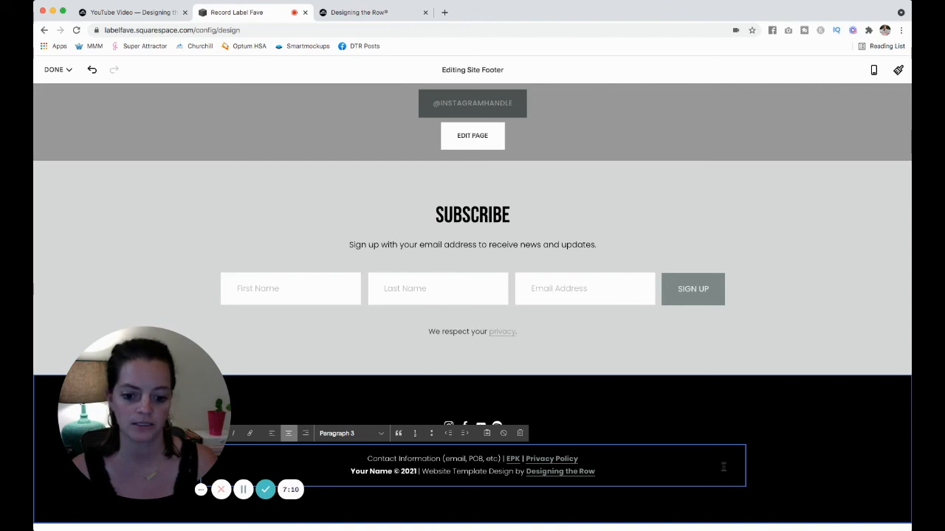
{"action": "mouse_move", "coordinate": [735, 416]}
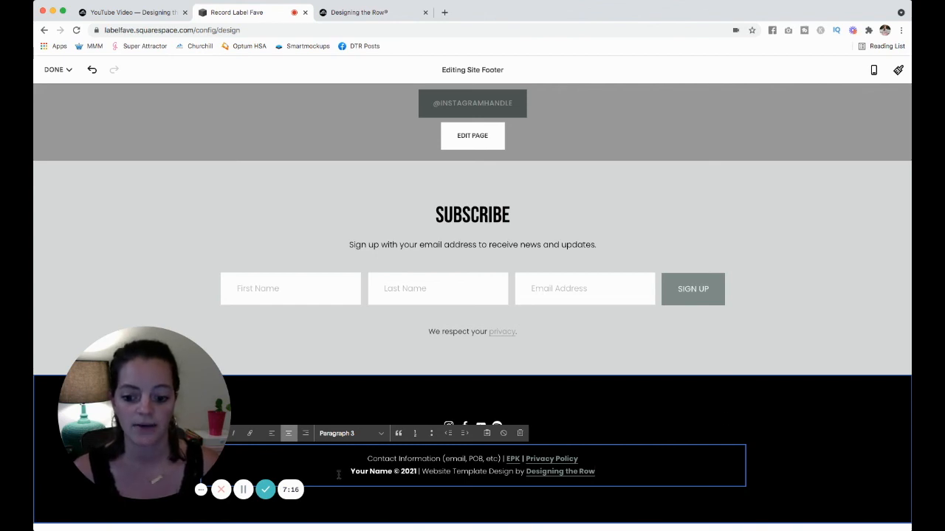
{"action": "double_click", "coordinate": [383, 471]}
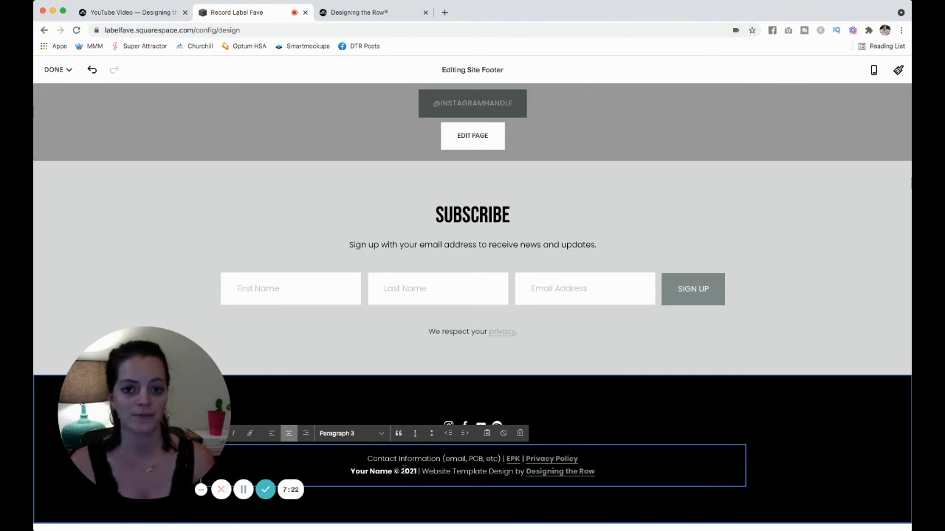
{"action": "mouse_move", "coordinate": [715, 402]}
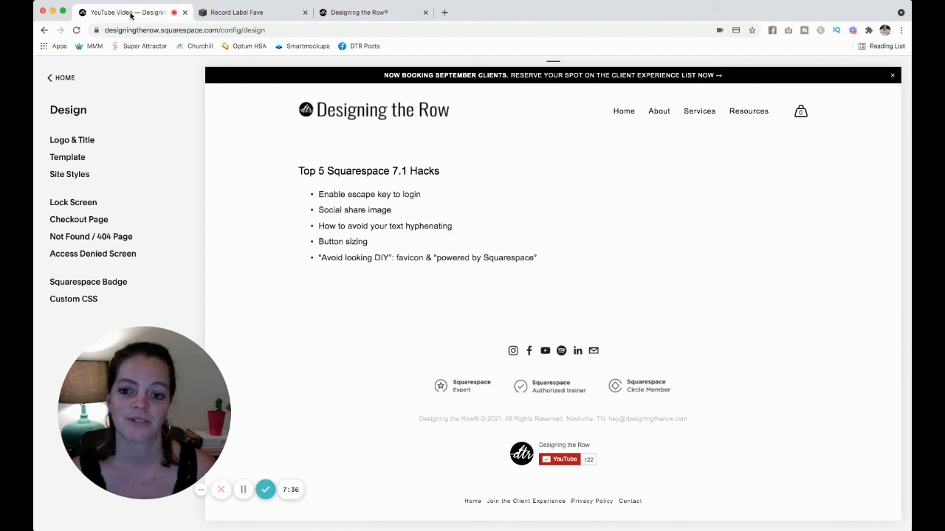
{"action": "mouse_move", "coordinate": [218, 68]}
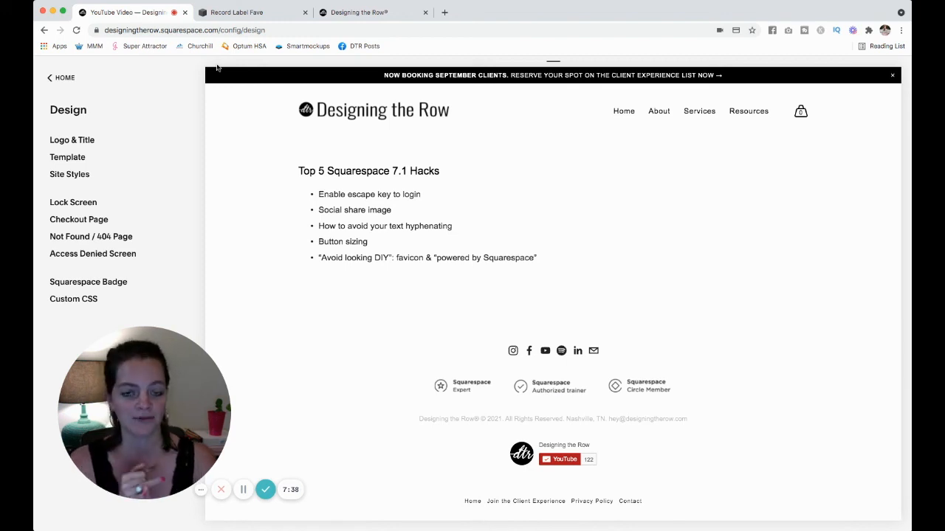